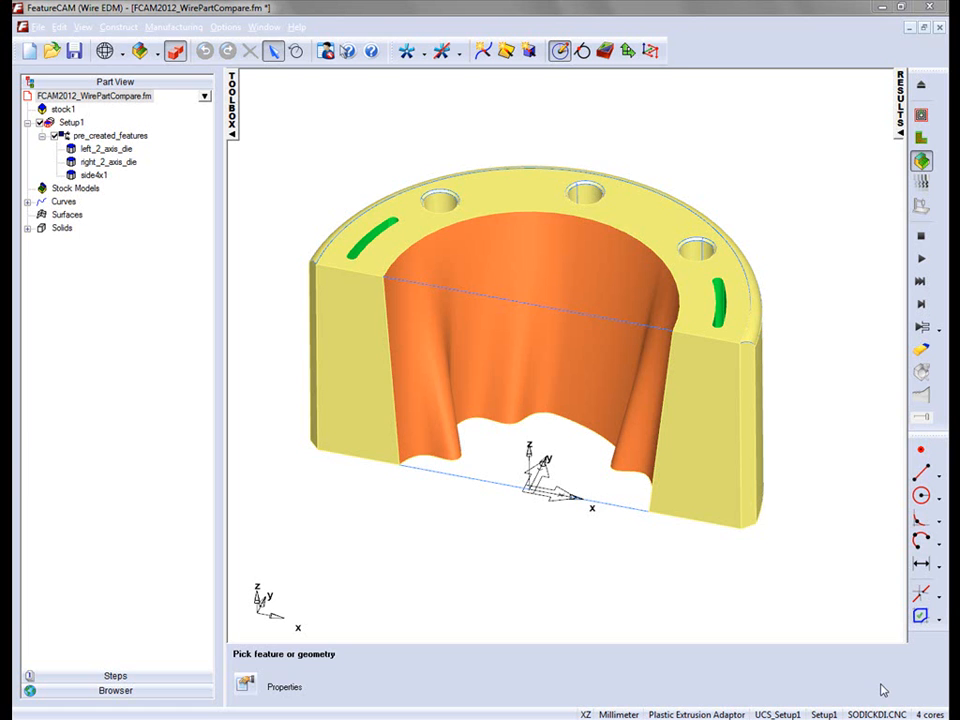
{"action": "mouse_move", "coordinate": [710, 448]}
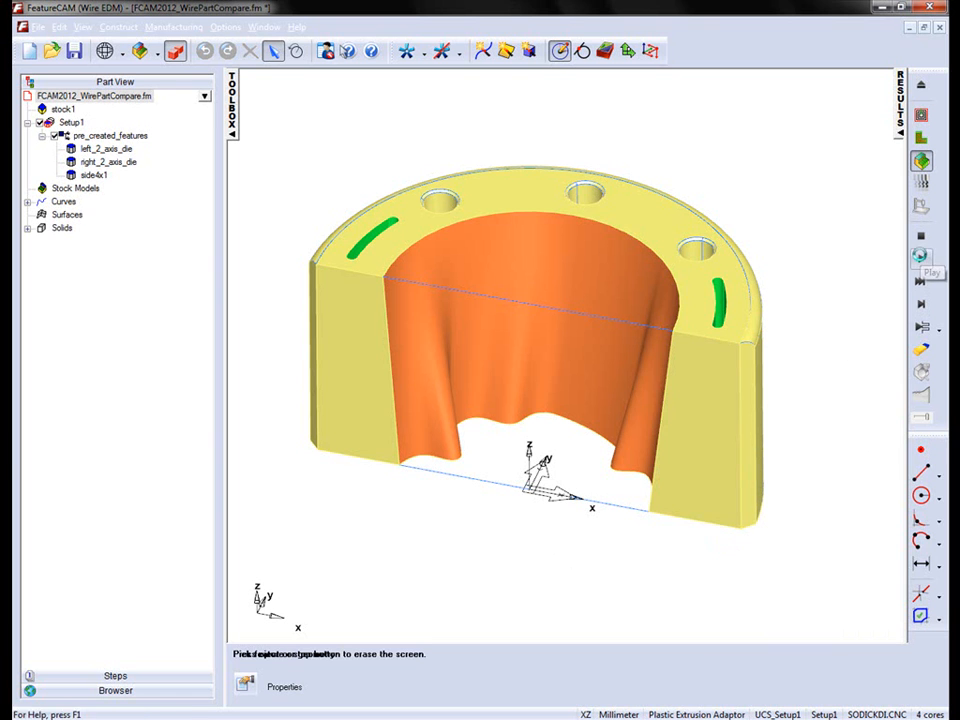
Step: Display the simulated die stock as a 3D solid, revealing the two red curved slots on top
{"action": "left_click", "coordinate": [920, 256]}
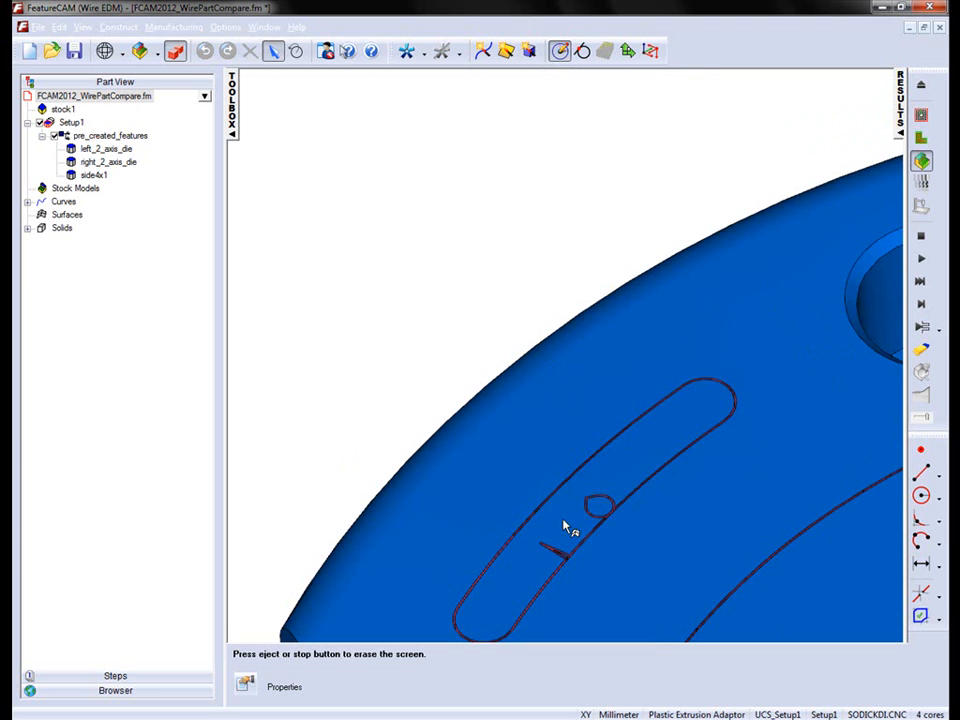
{"action": "left_click", "coordinate": [570, 530]}
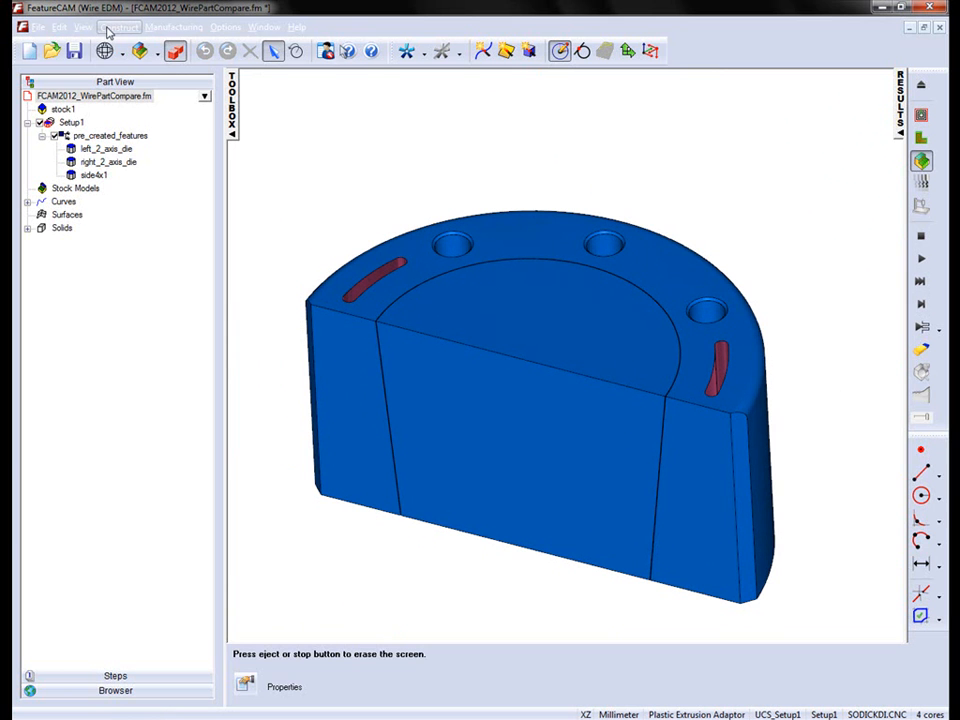
Step: Enable Show Part Compare from the View > Simulation menu to colour the stock against the target
{"action": "left_click", "coordinate": [84, 26]}
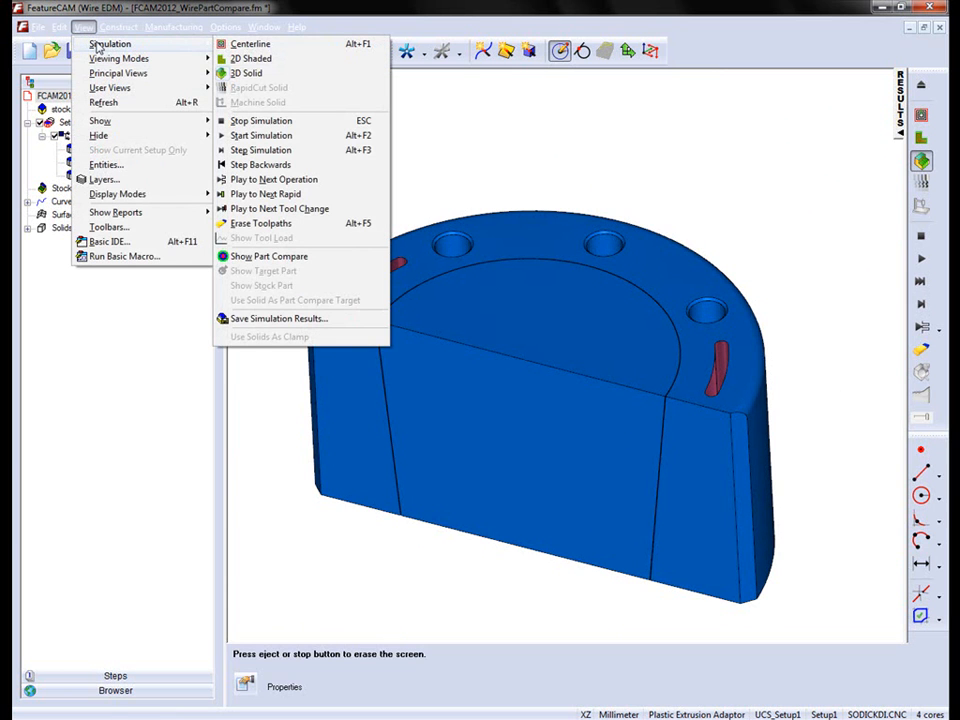
{"action": "mouse_move", "coordinate": [268, 256]}
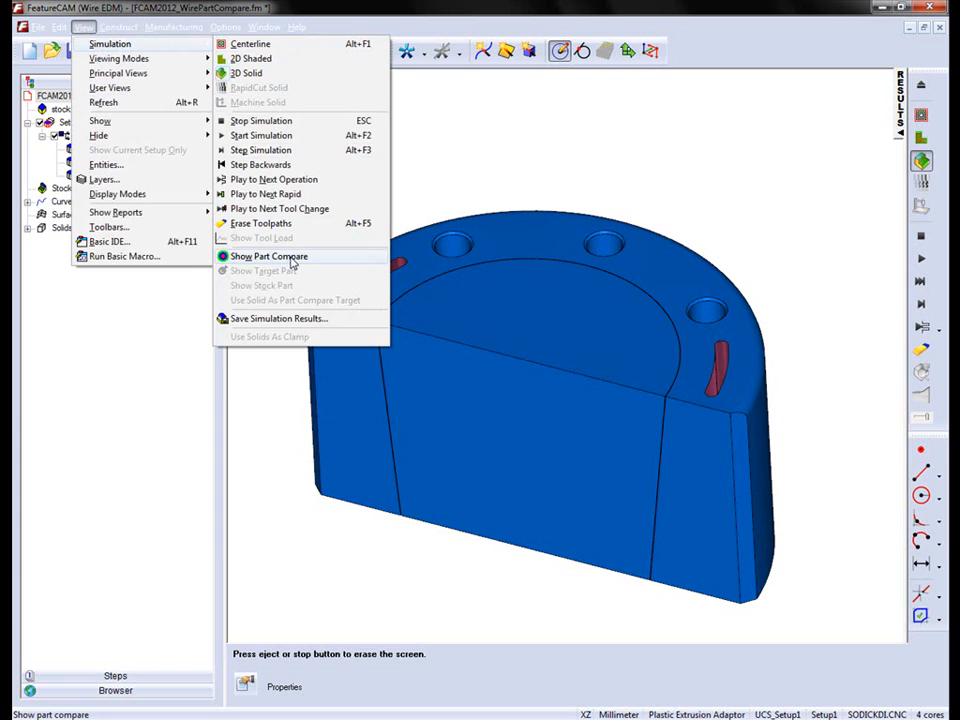
{"action": "left_click", "coordinate": [268, 256]}
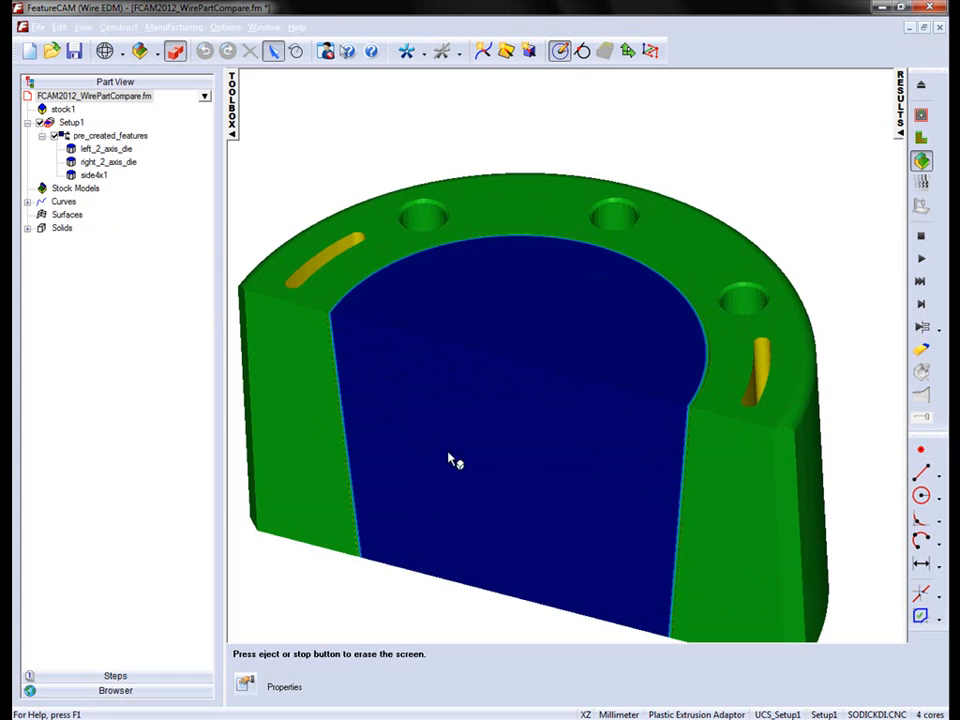
{"action": "mouse_move", "coordinate": [512, 390]}
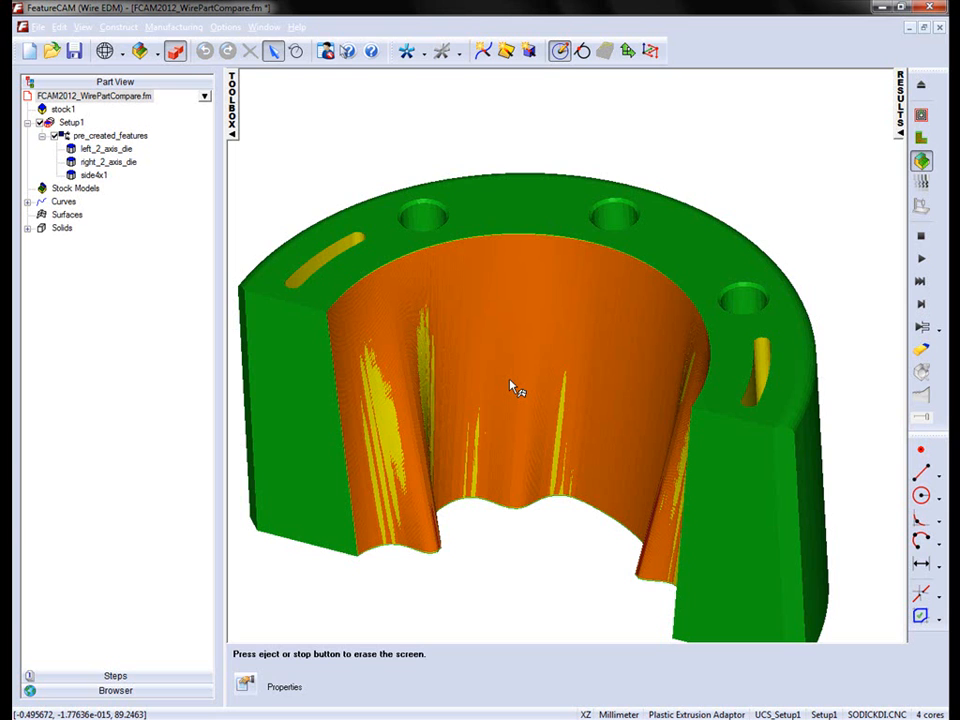
{"action": "mouse_move", "coordinate": [544, 342]}
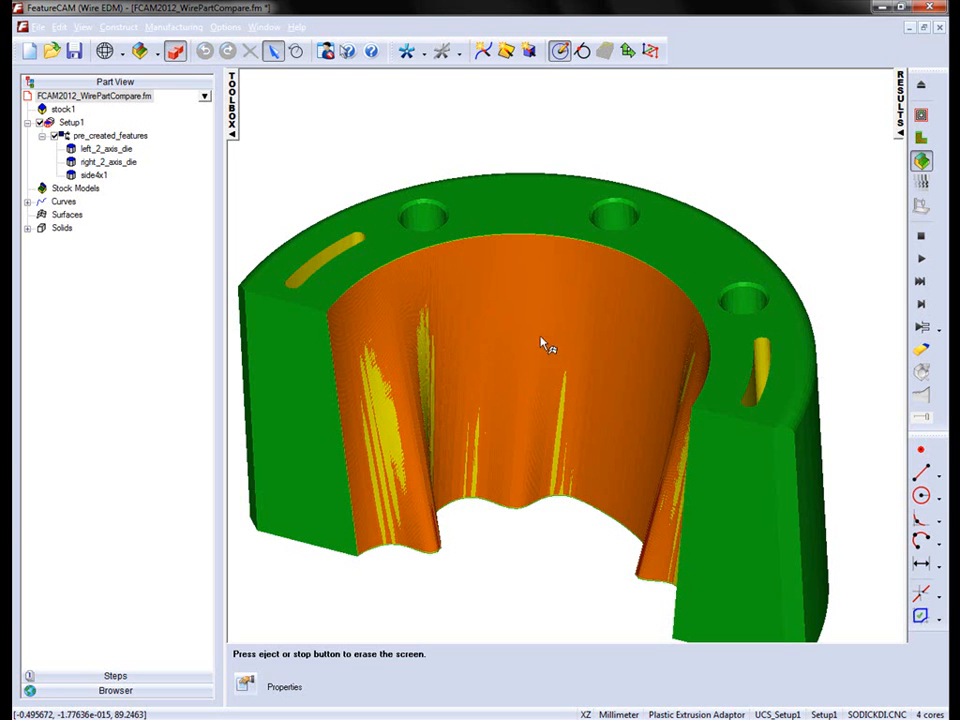
{"action": "mouse_move", "coordinate": [610, 384]}
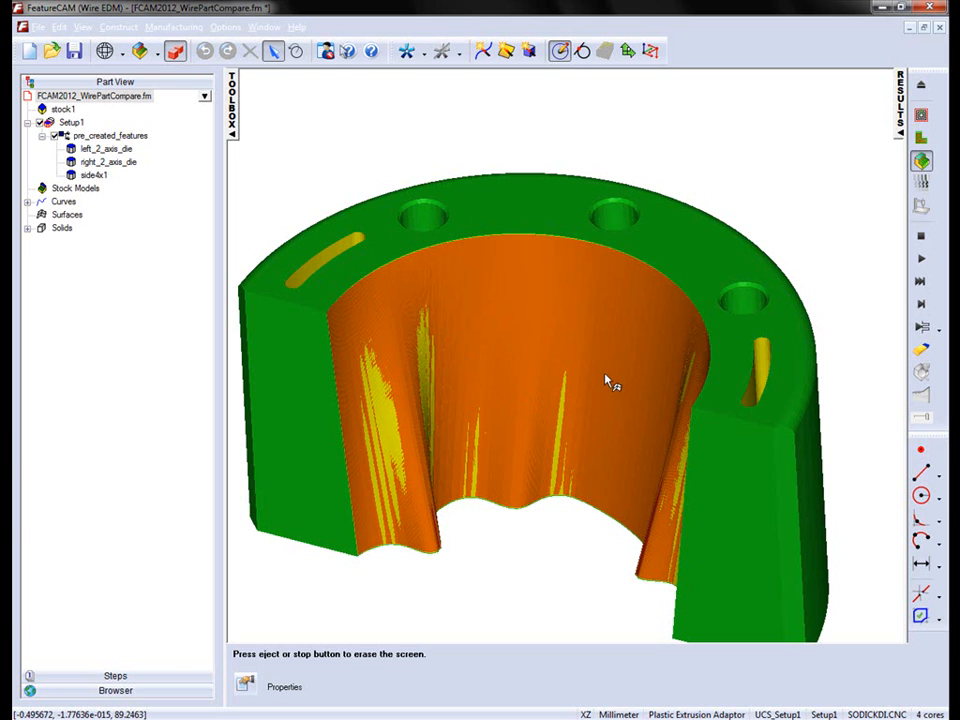